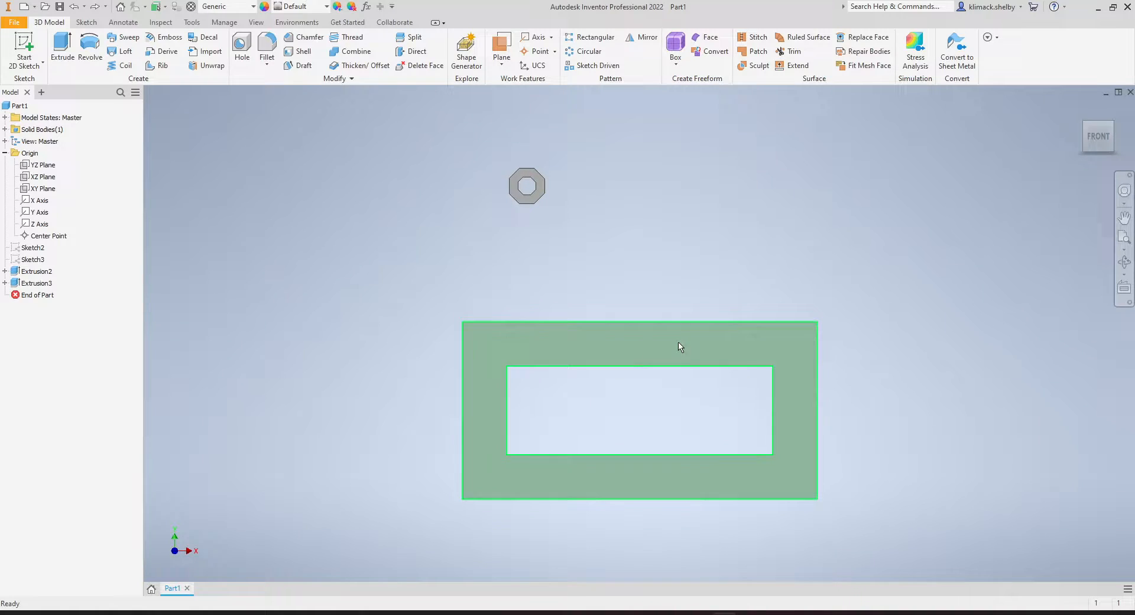
- Shift the frame in the view and open Sketch2 from the model browser for editing
{"action": "left_click_drag", "start_coordinate": [680, 347], "coordinate": [832, 519]}
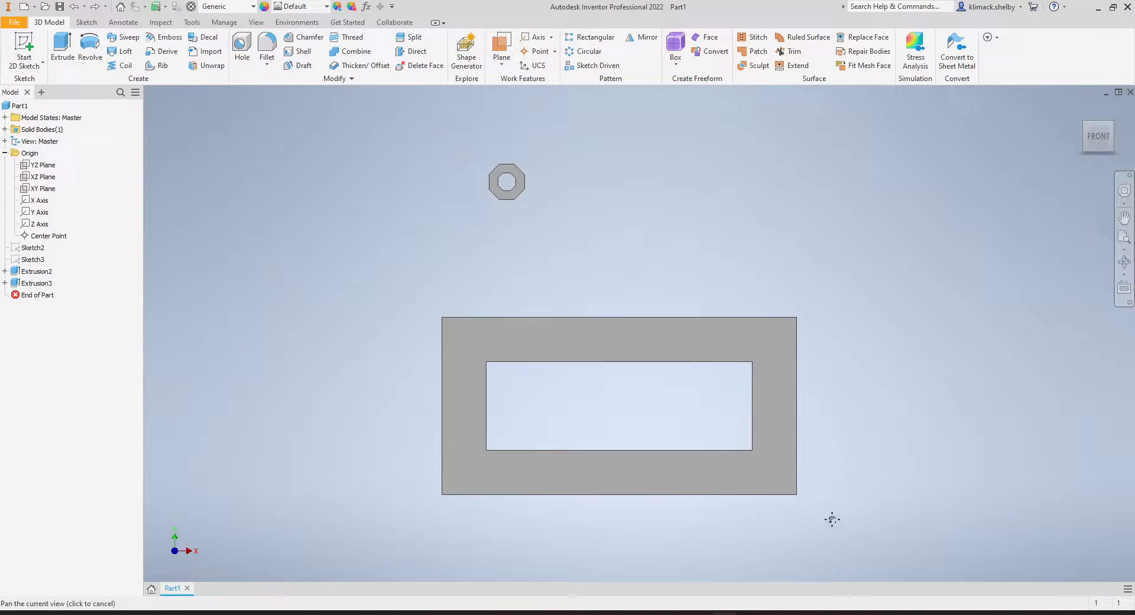
{"action": "left_click", "coordinate": [33, 259]}
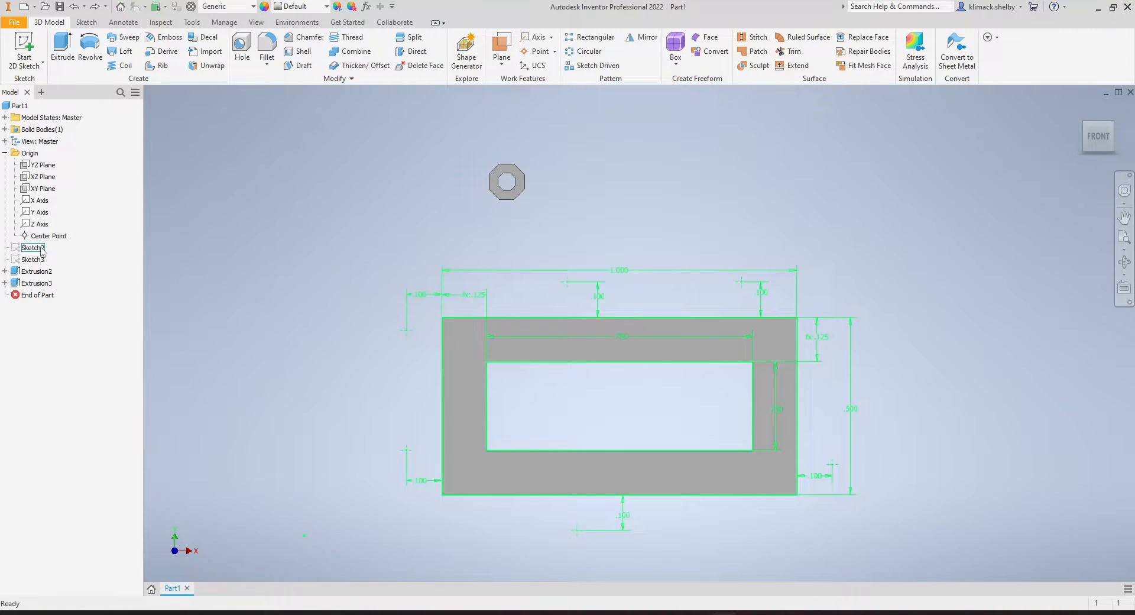
{"action": "double_click", "coordinate": [31, 247]}
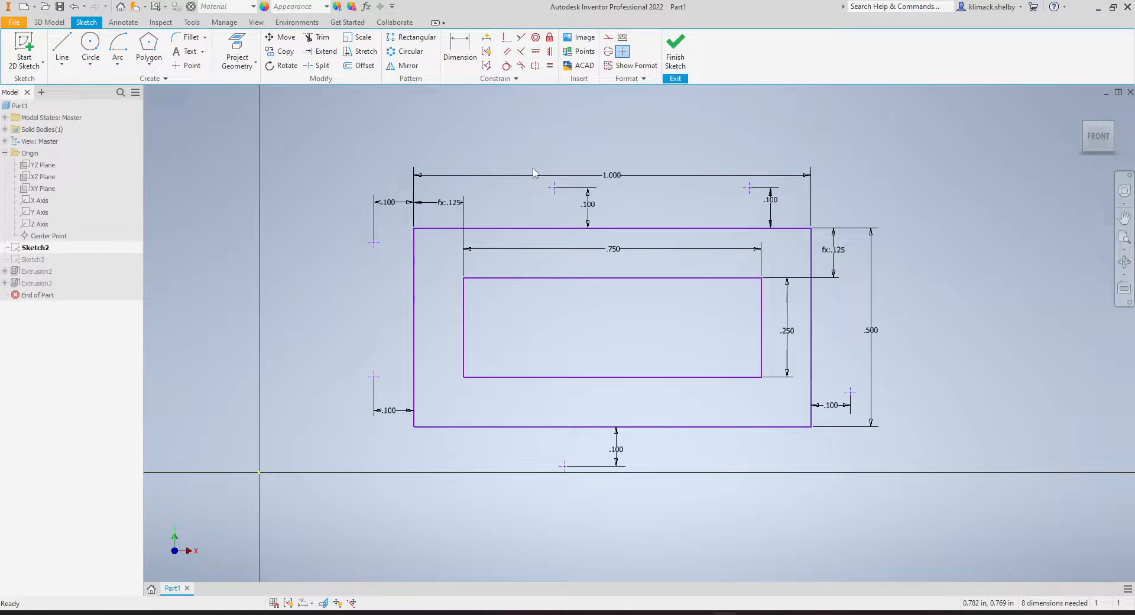
{"action": "mouse_move", "coordinate": [374, 337]}
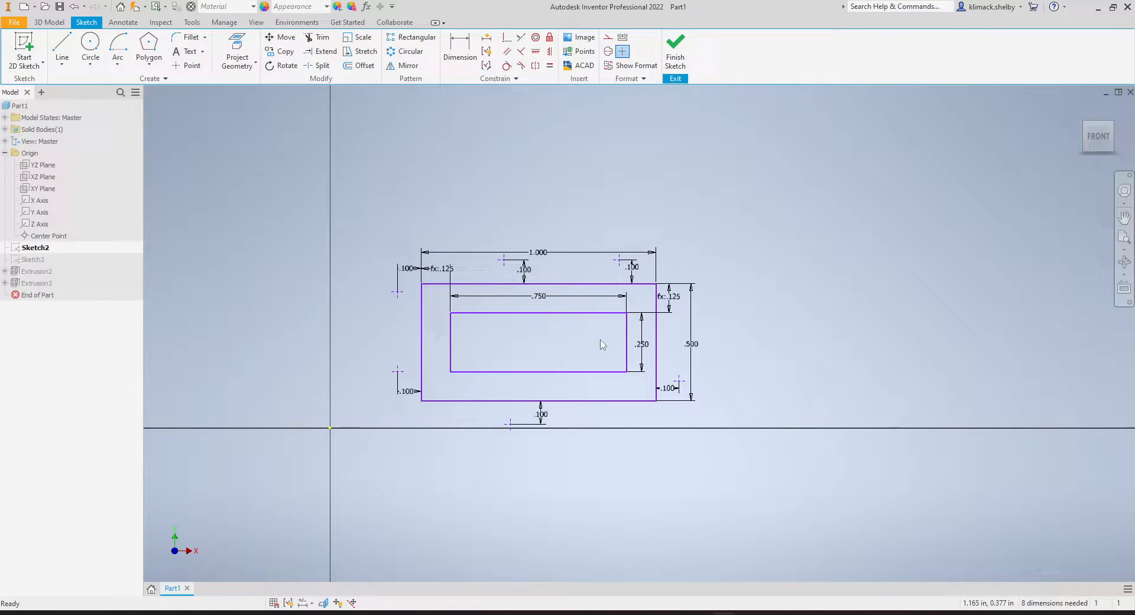
{"action": "mouse_move", "coordinate": [589, 341]}
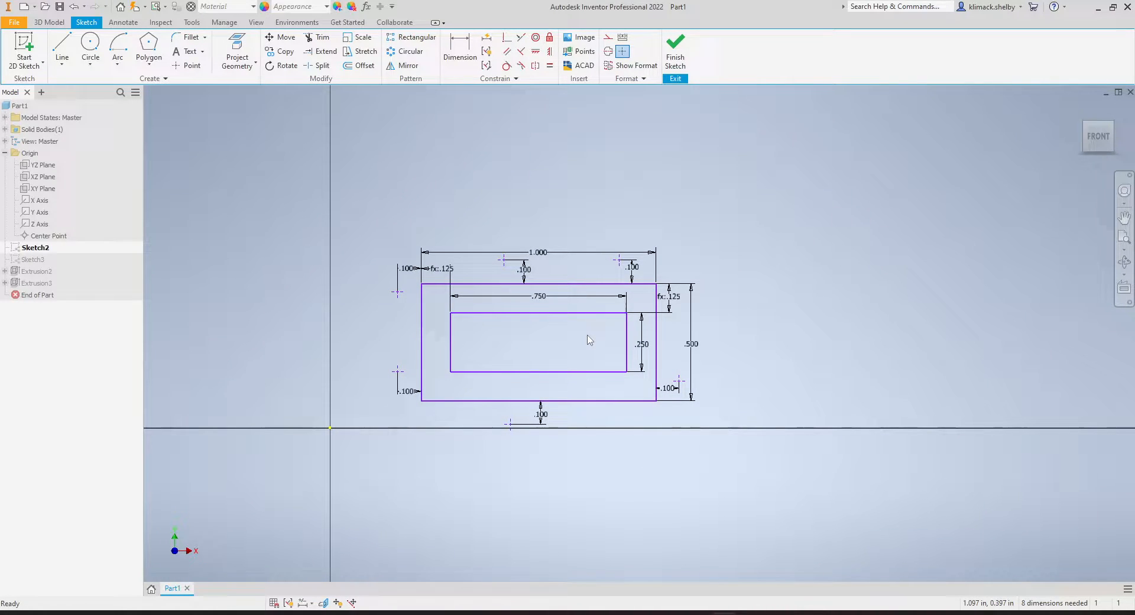
{"action": "mouse_move", "coordinate": [613, 338]}
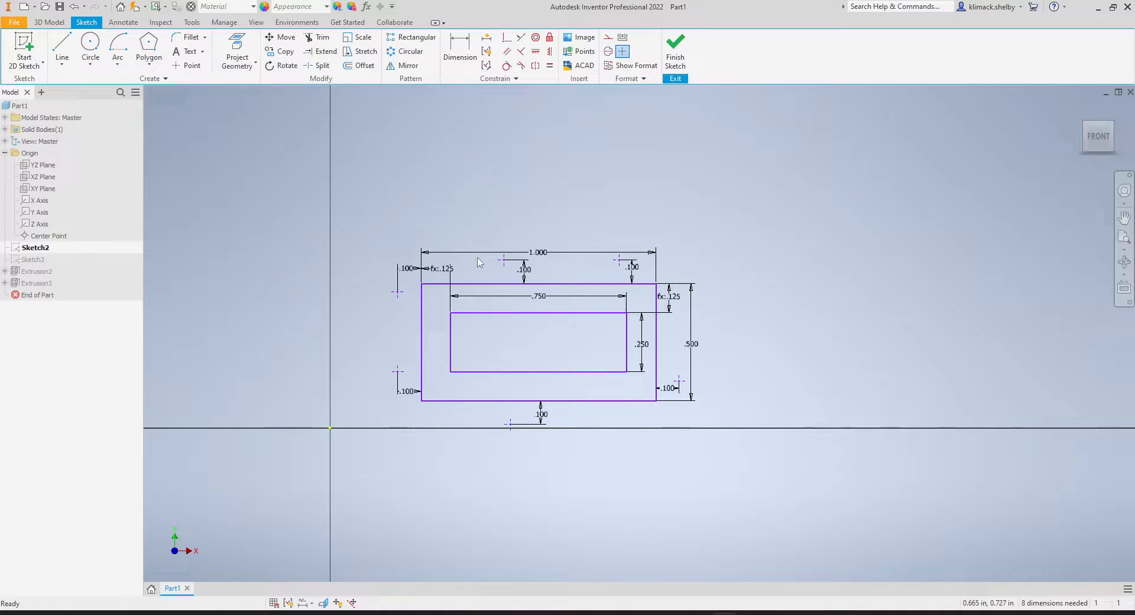
{"action": "mouse_move", "coordinate": [606, 451]}
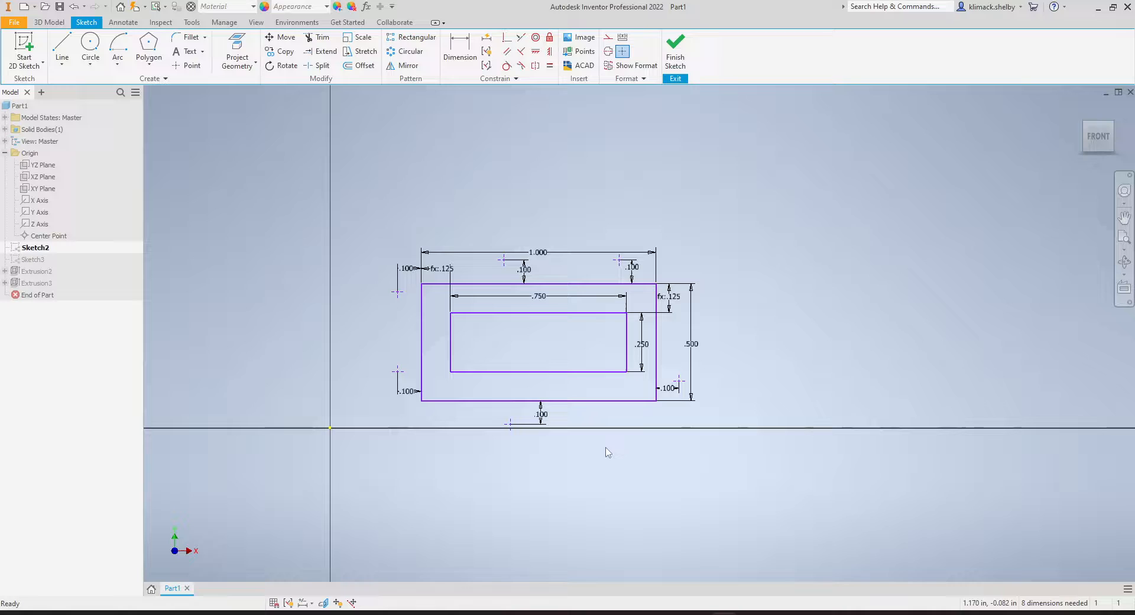
{"action": "mouse_move", "coordinate": [747, 449]}
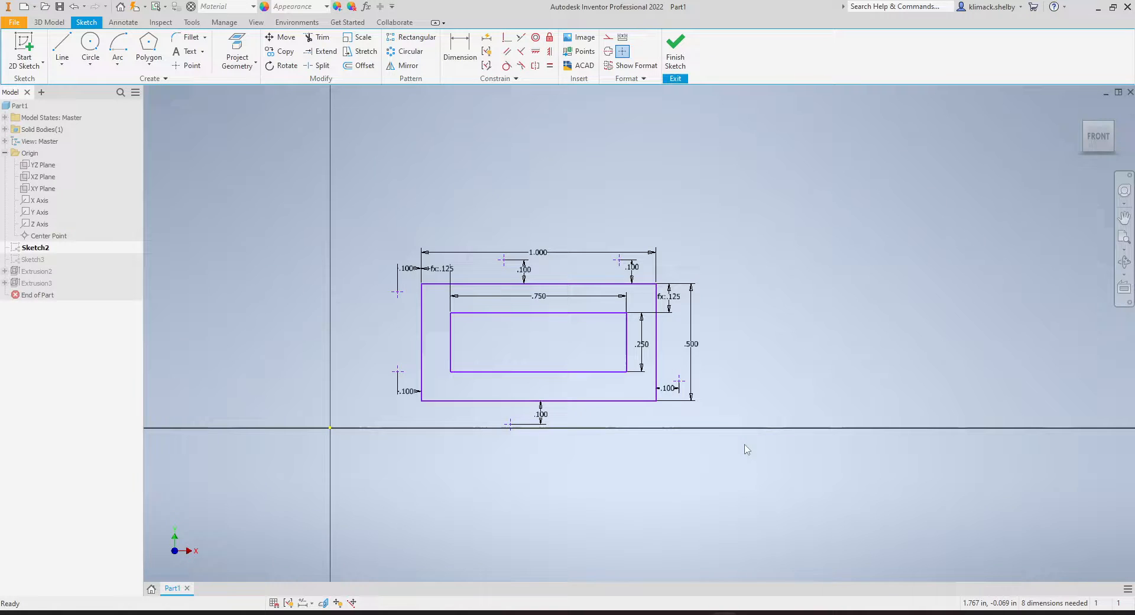
{"action": "mouse_move", "coordinate": [471, 305]}
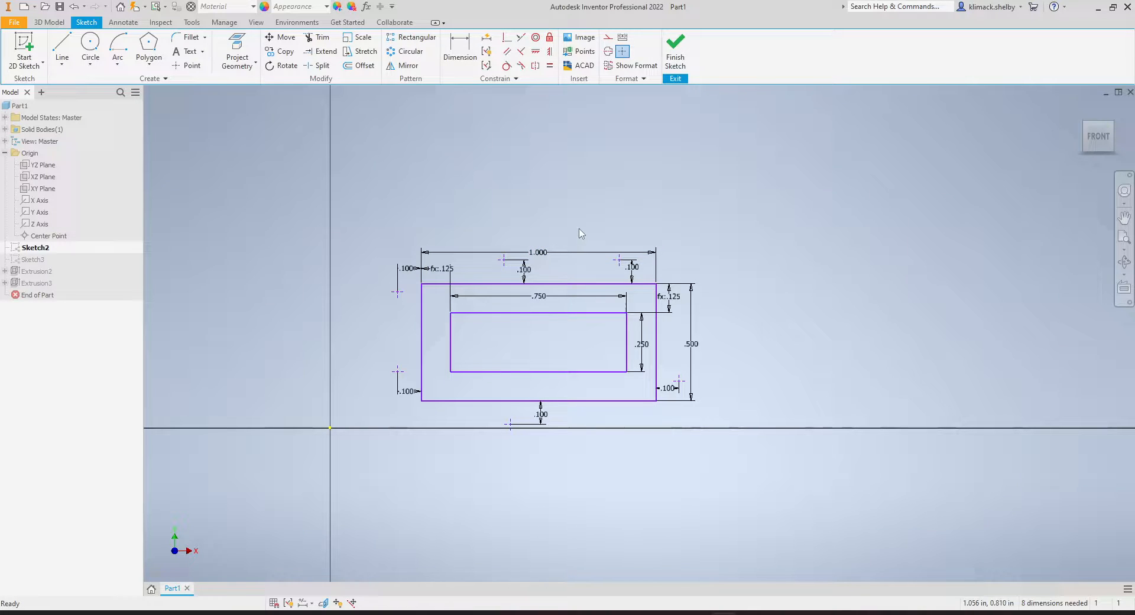
{"action": "mouse_move", "coordinate": [557, 263]}
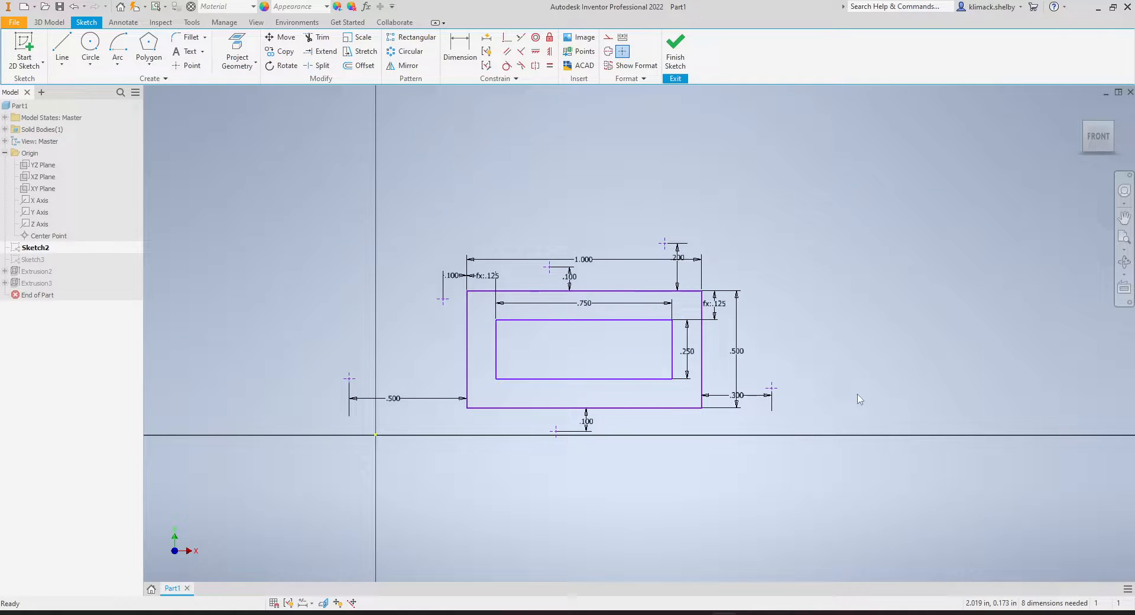
{"action": "mouse_move", "coordinate": [364, 370]}
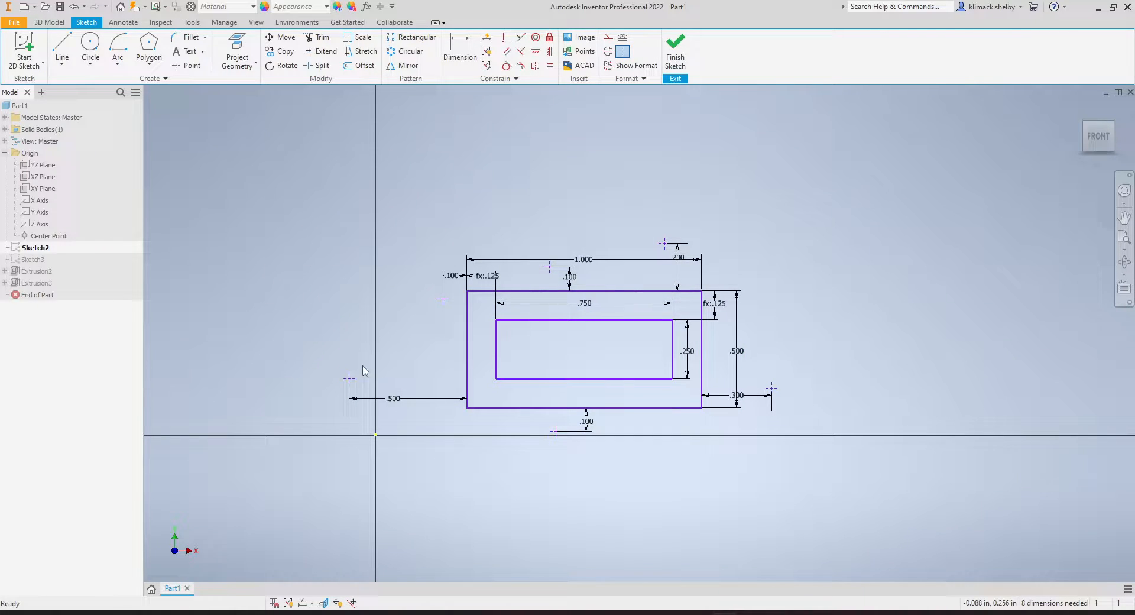
{"action": "mouse_move", "coordinate": [673, 247]}
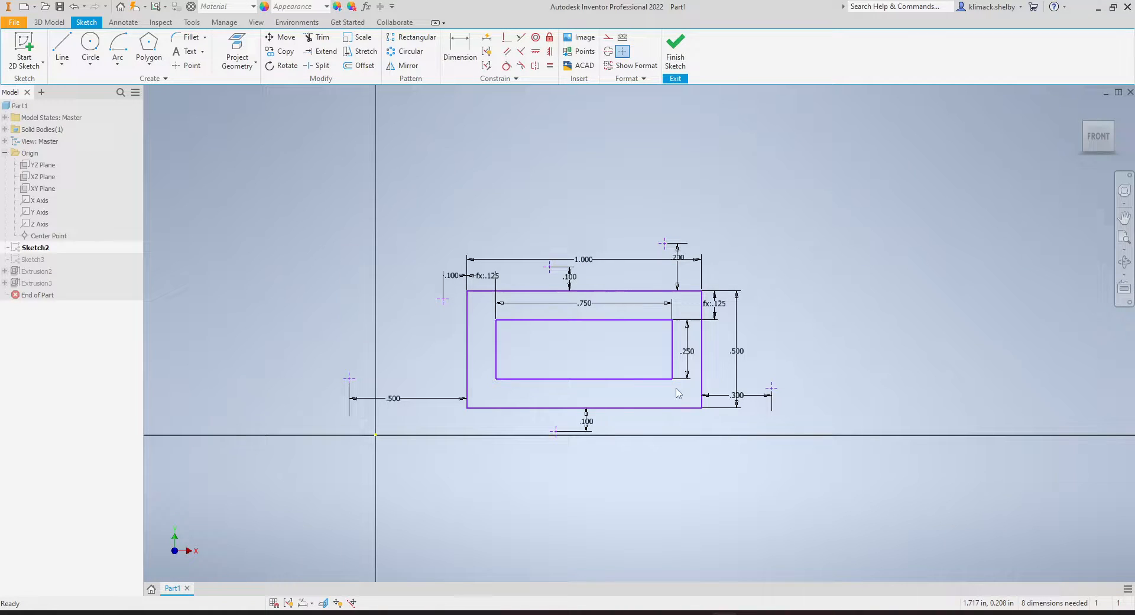
{"action": "mouse_move", "coordinate": [836, 418]}
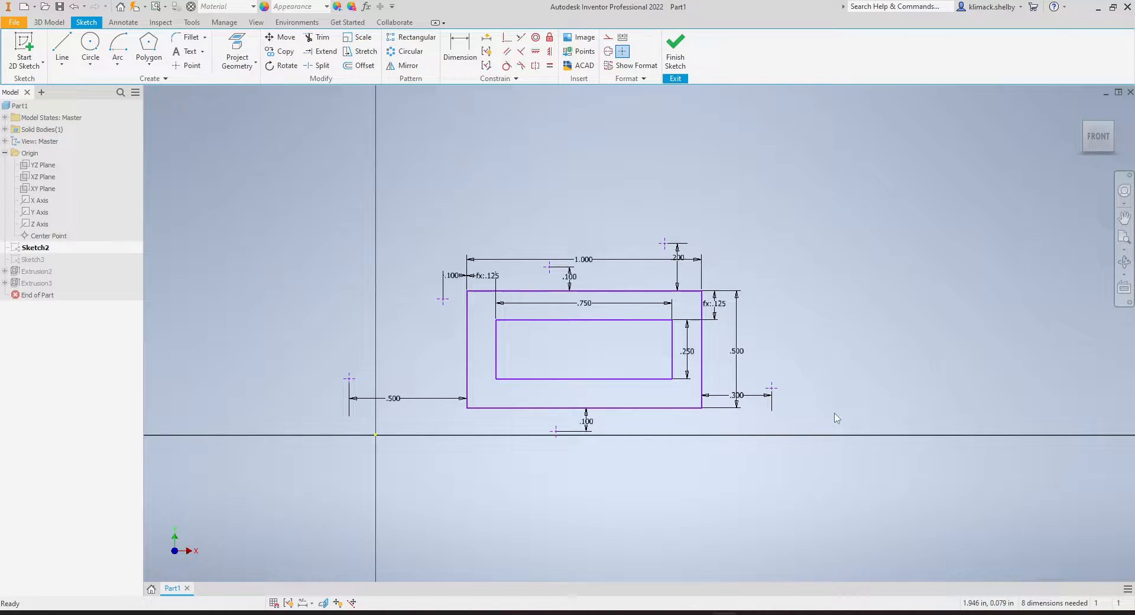
- Finish the sketch after setting the point distances to .200, .300 and .500
{"action": "left_click", "coordinate": [673, 49]}
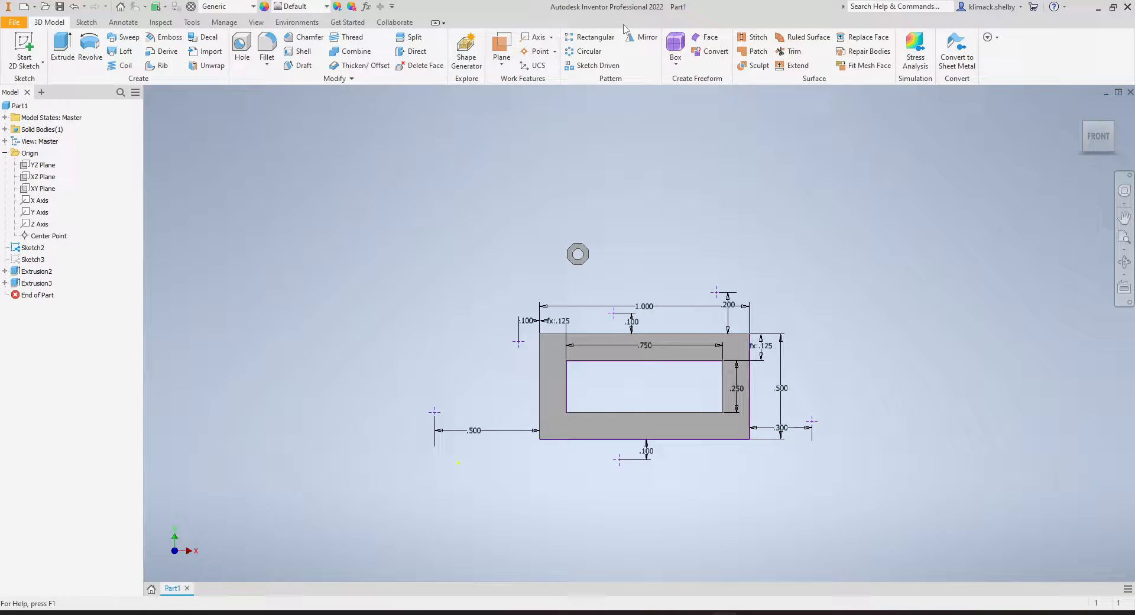
- Launch the Sketch Driven pattern from the Pattern panel
{"action": "left_click", "coordinate": [597, 65]}
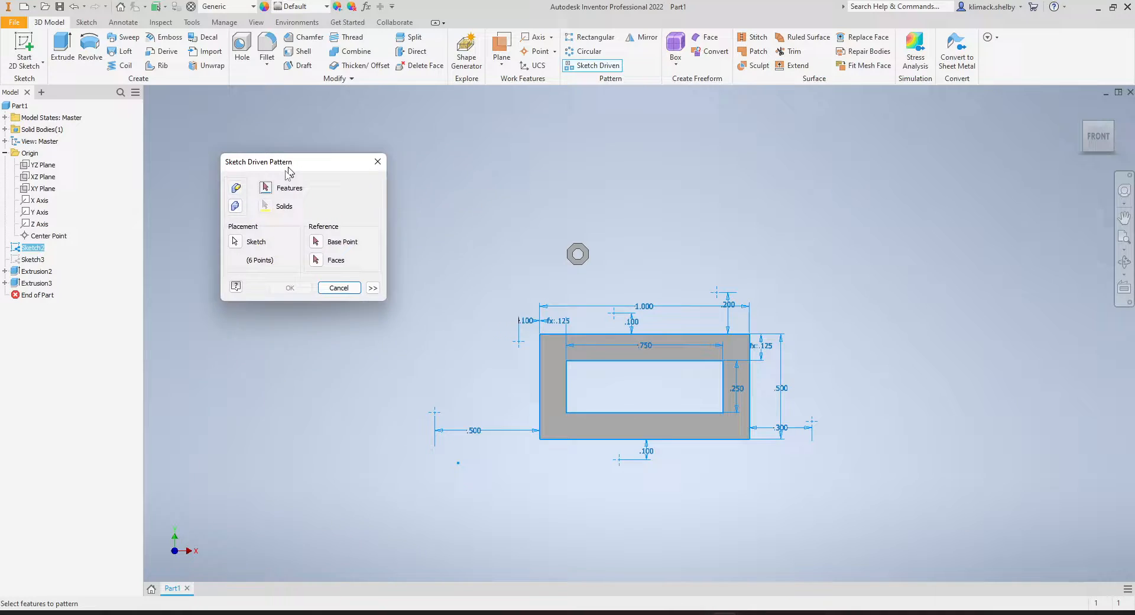
- Move the pattern dialog aside and pick the octagon Extrusion3 as the feature to pattern
{"action": "left_click_drag", "start_coordinate": [290, 161], "coordinate": [286, 143]}
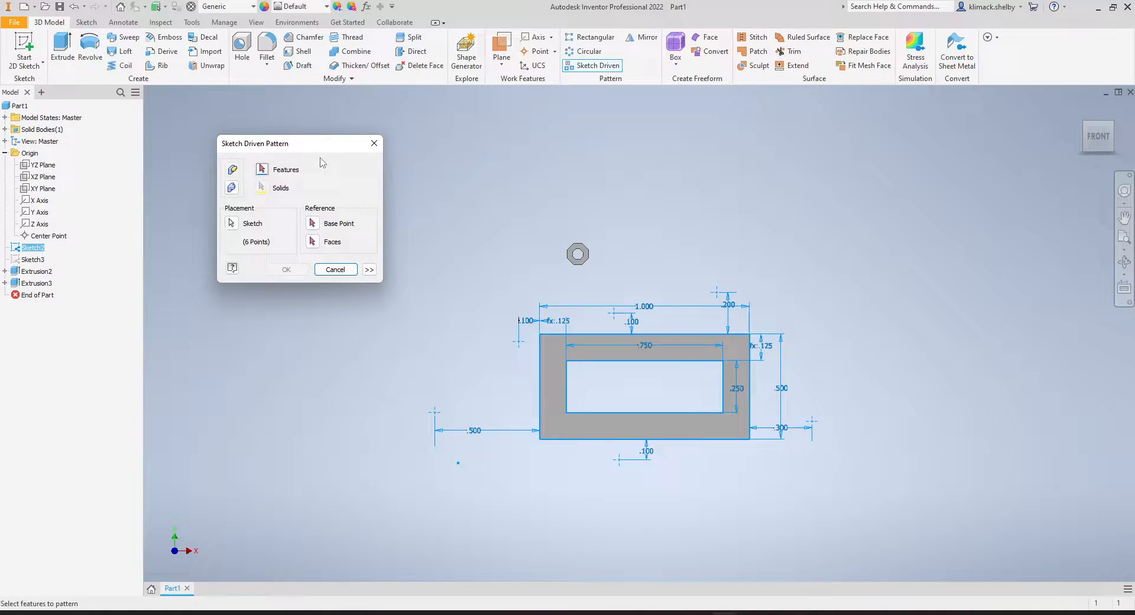
{"action": "mouse_move", "coordinate": [313, 172]}
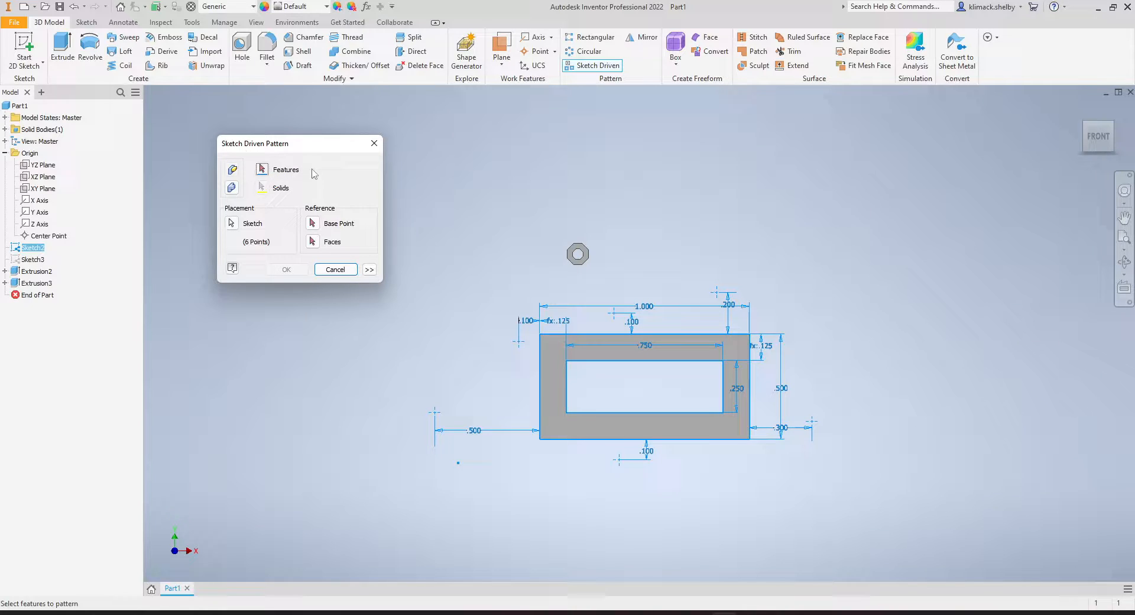
{"action": "mouse_move", "coordinate": [628, 285]}
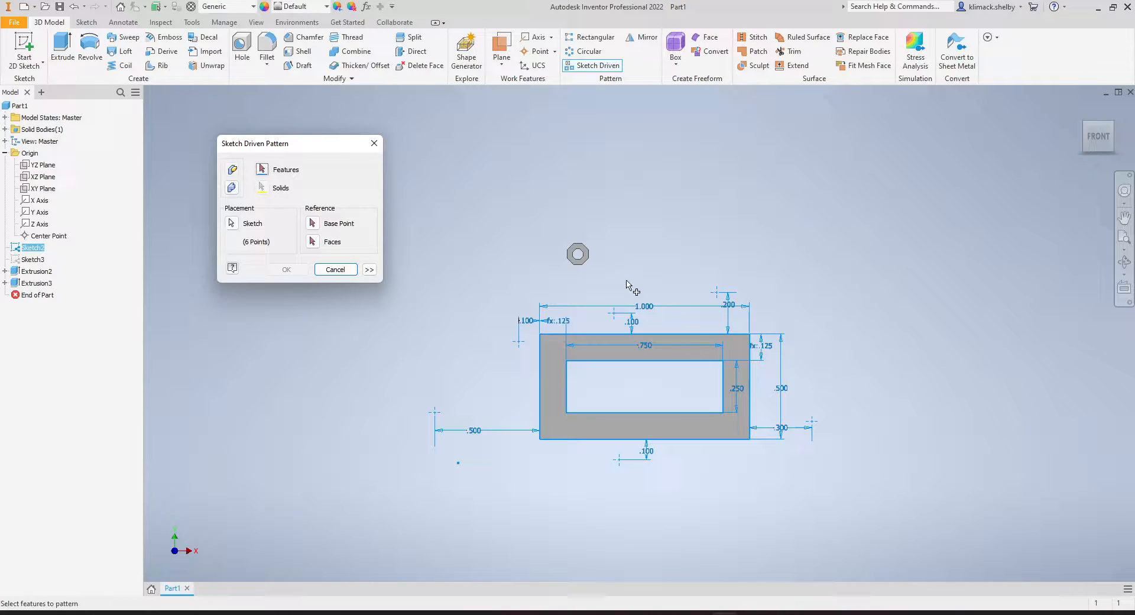
{"action": "left_click", "coordinate": [577, 254]}
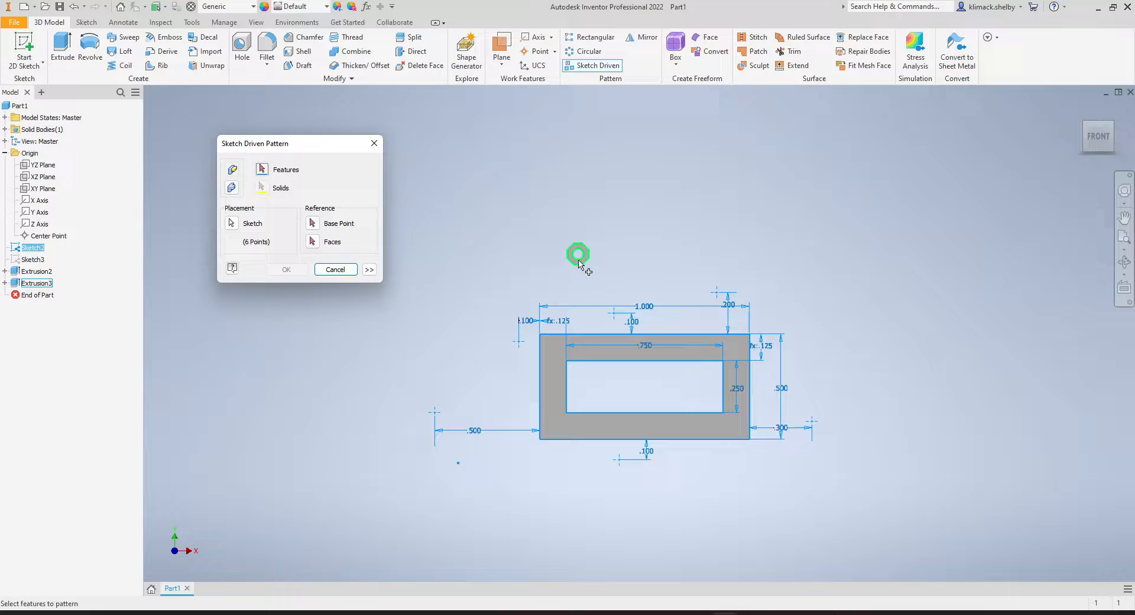
{"action": "left_click", "coordinate": [578, 255]}
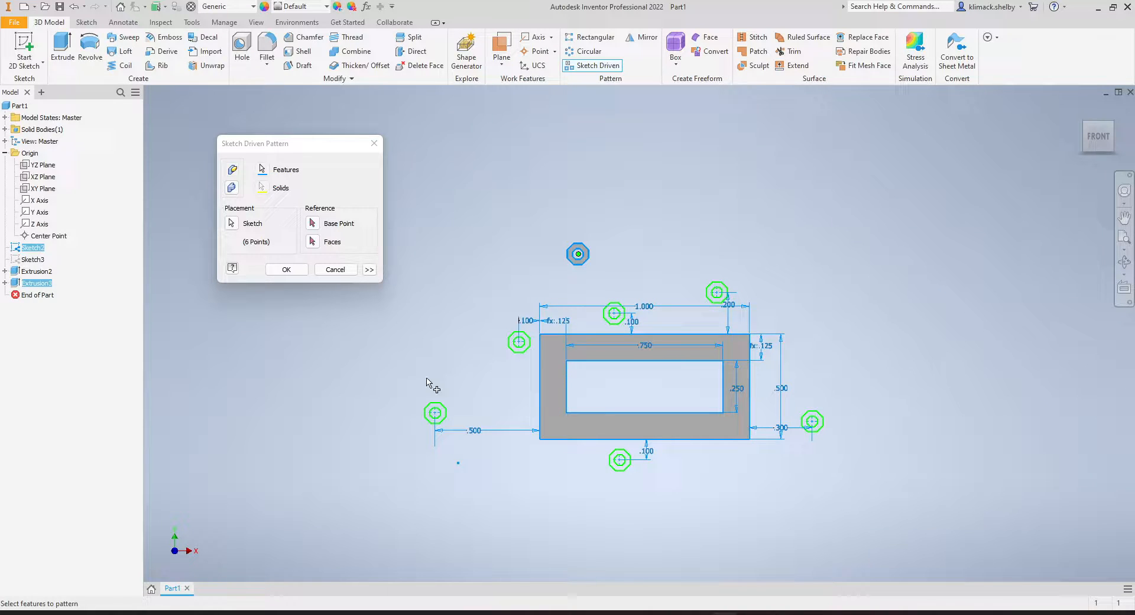
{"action": "left_click", "coordinate": [693, 424]}
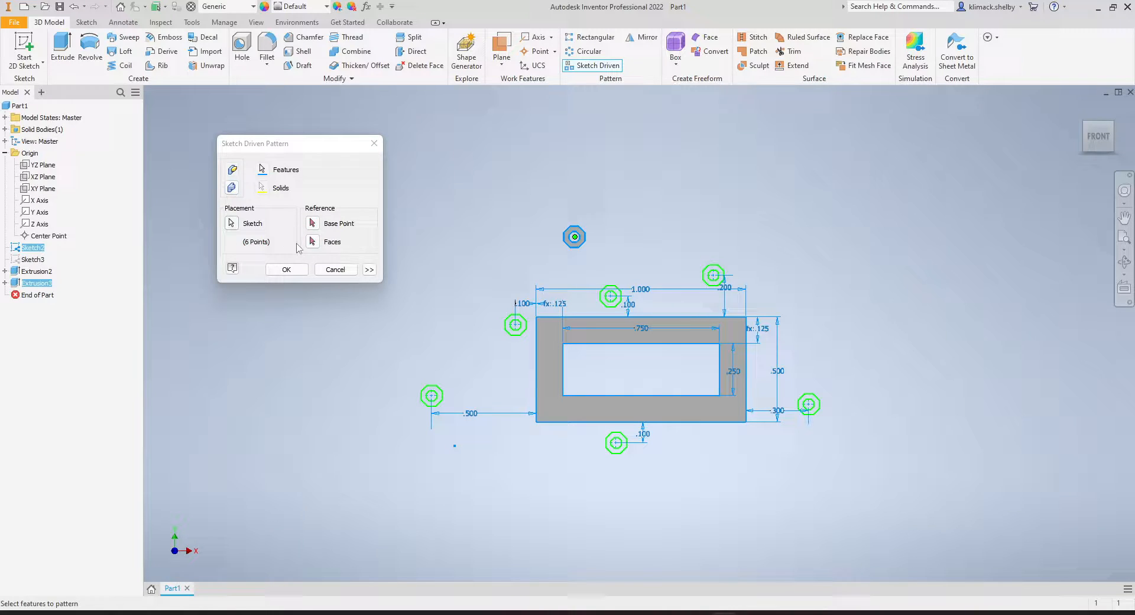
- Use Sketch2's six points as the placement sketch and create the pattern
{"action": "left_click", "coordinate": [231, 223]}
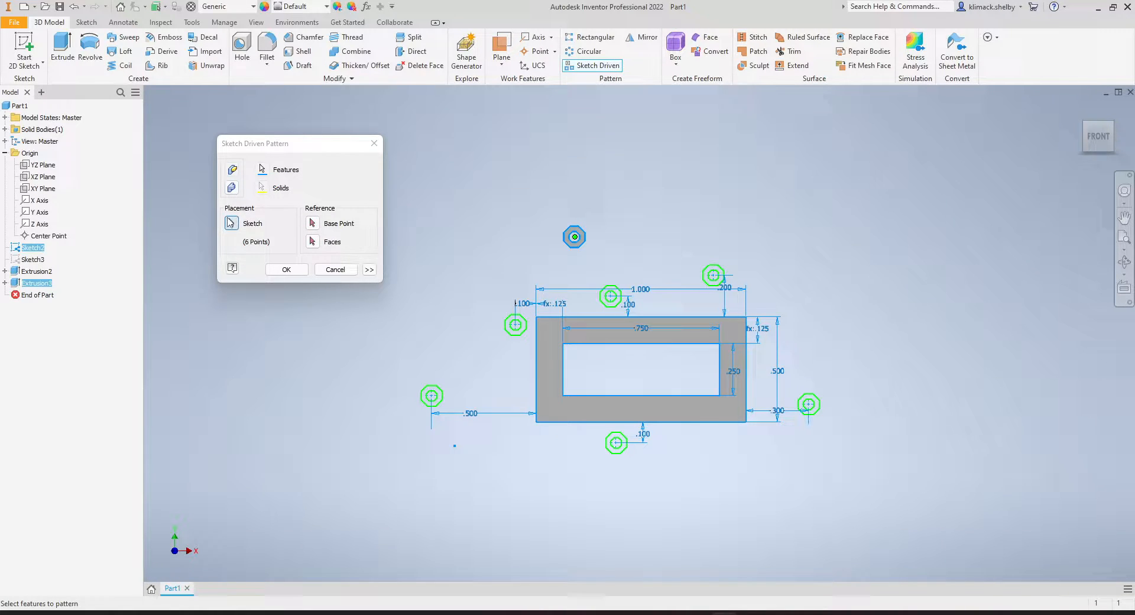
{"action": "mouse_move", "coordinate": [252, 222]}
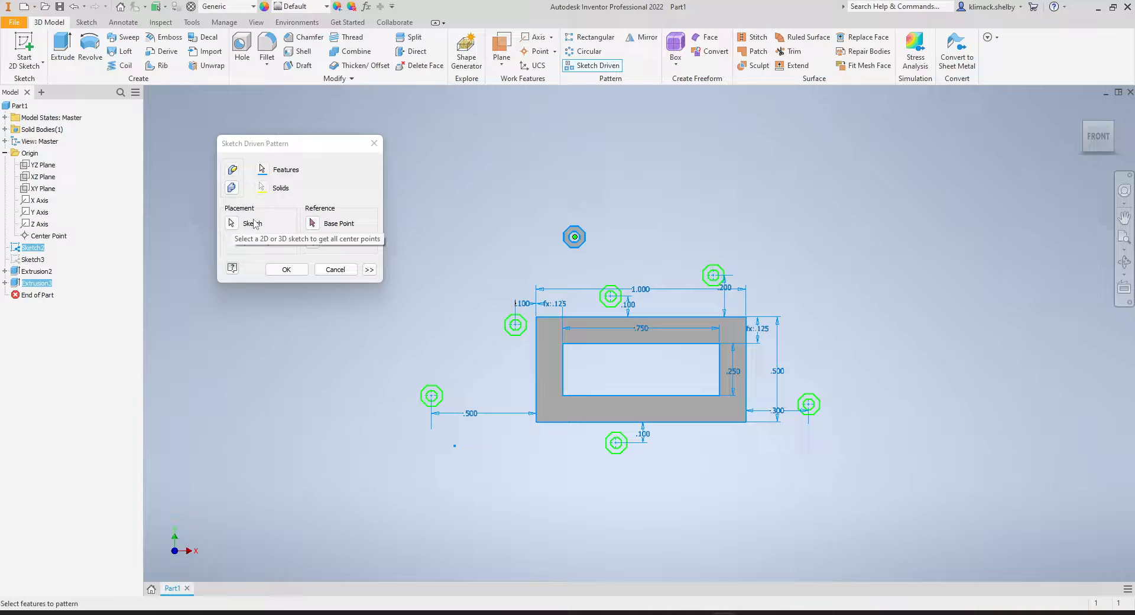
{"action": "left_click", "coordinate": [231, 222]}
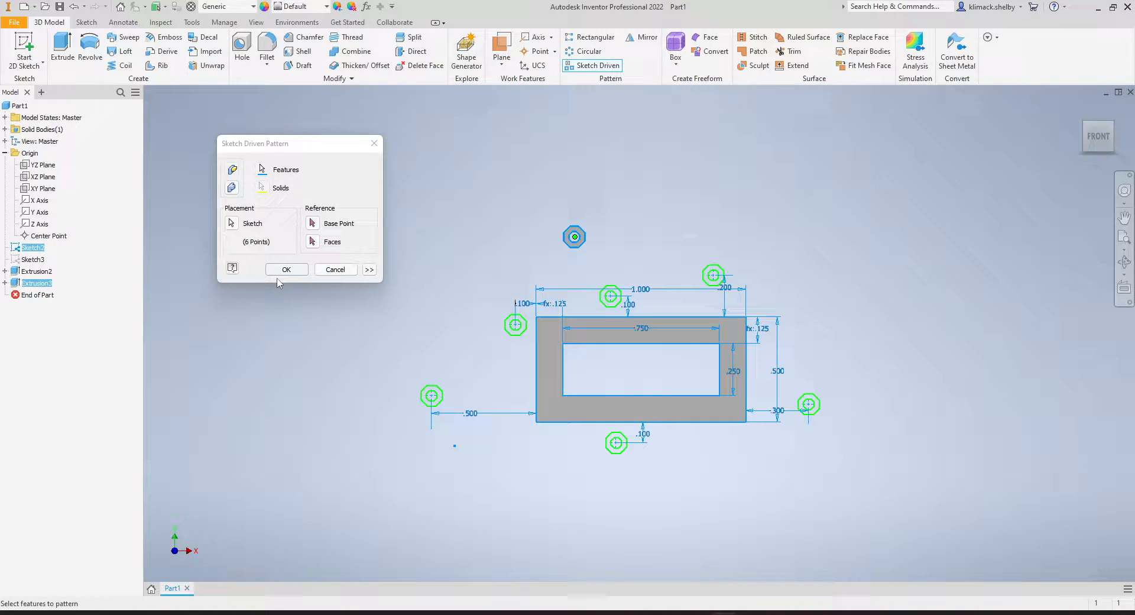
{"action": "left_click", "coordinate": [286, 268]}
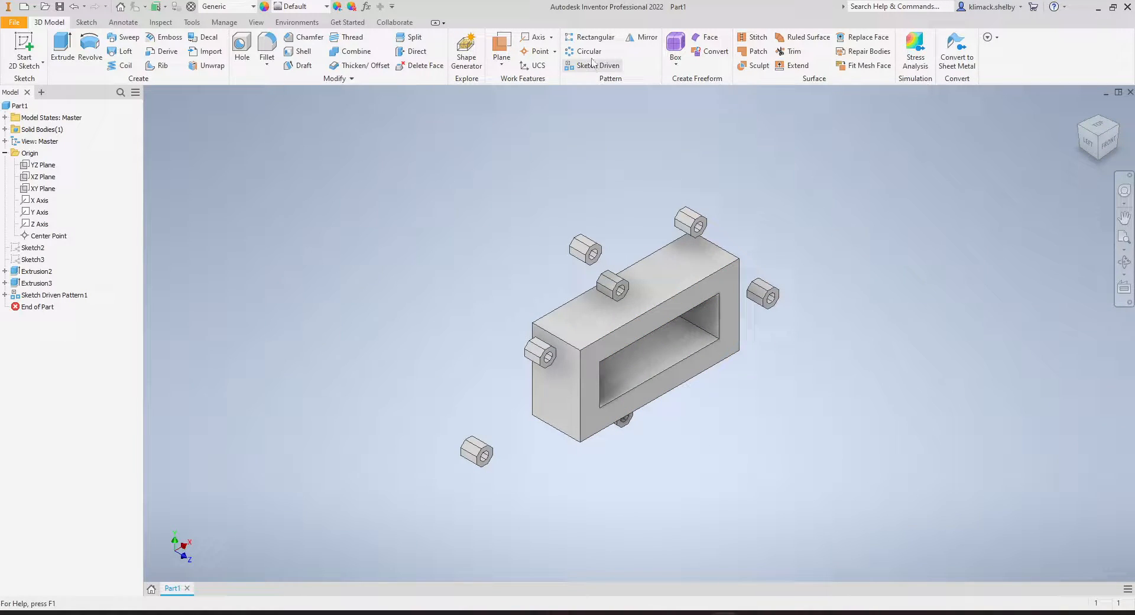
{"action": "mouse_move", "coordinate": [734, 438]}
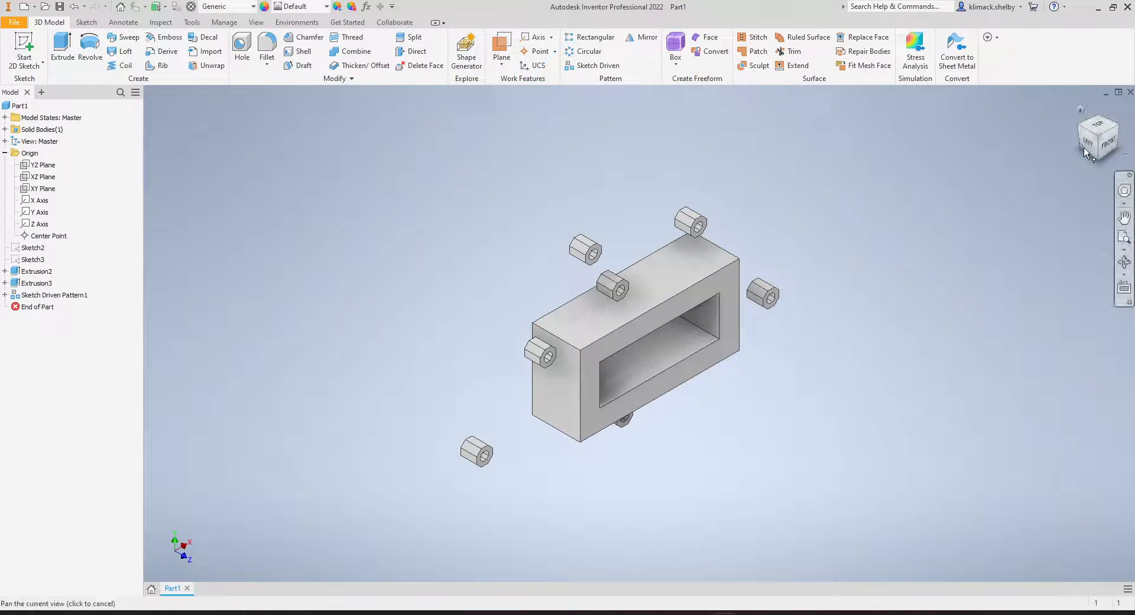
- Return to the FRONT view via the ViewCube after inspecting the six bosses
{"action": "left_click", "coordinate": [1108, 141]}
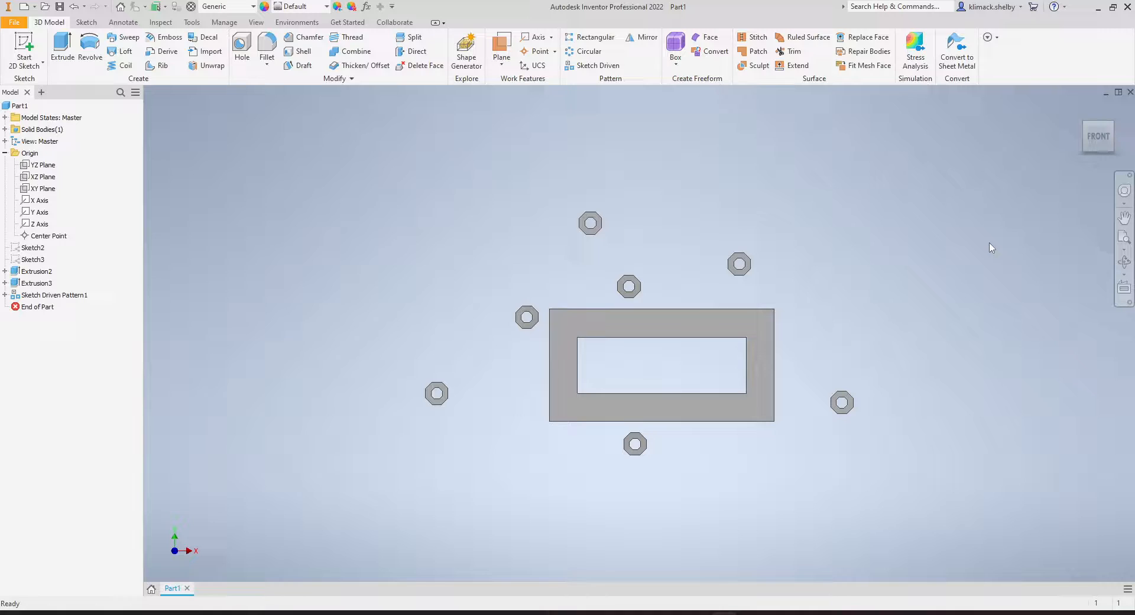
{"action": "mouse_move", "coordinate": [815, 335]}
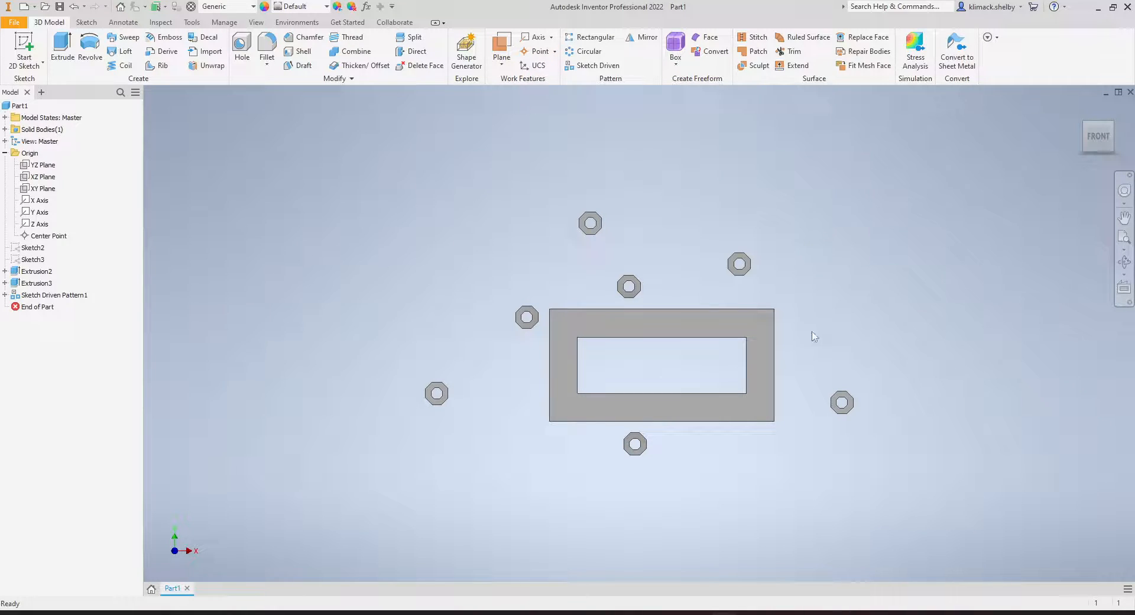